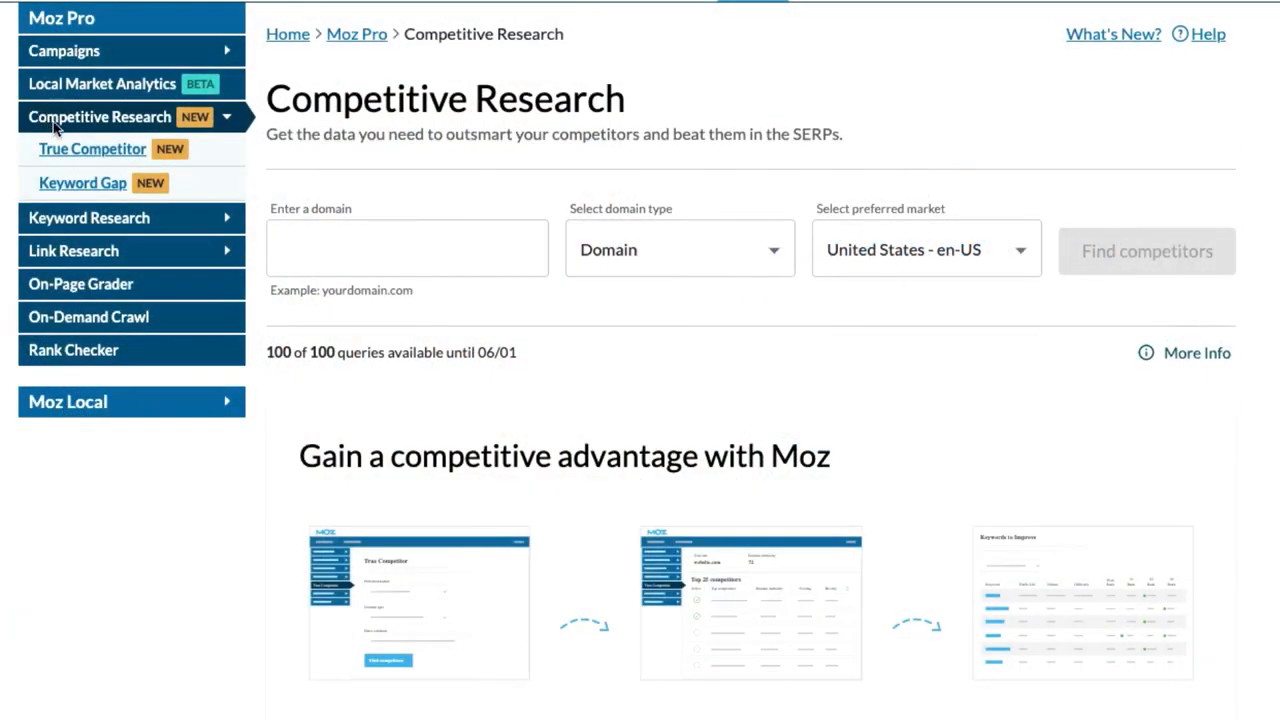
mouse_move(72, 144)
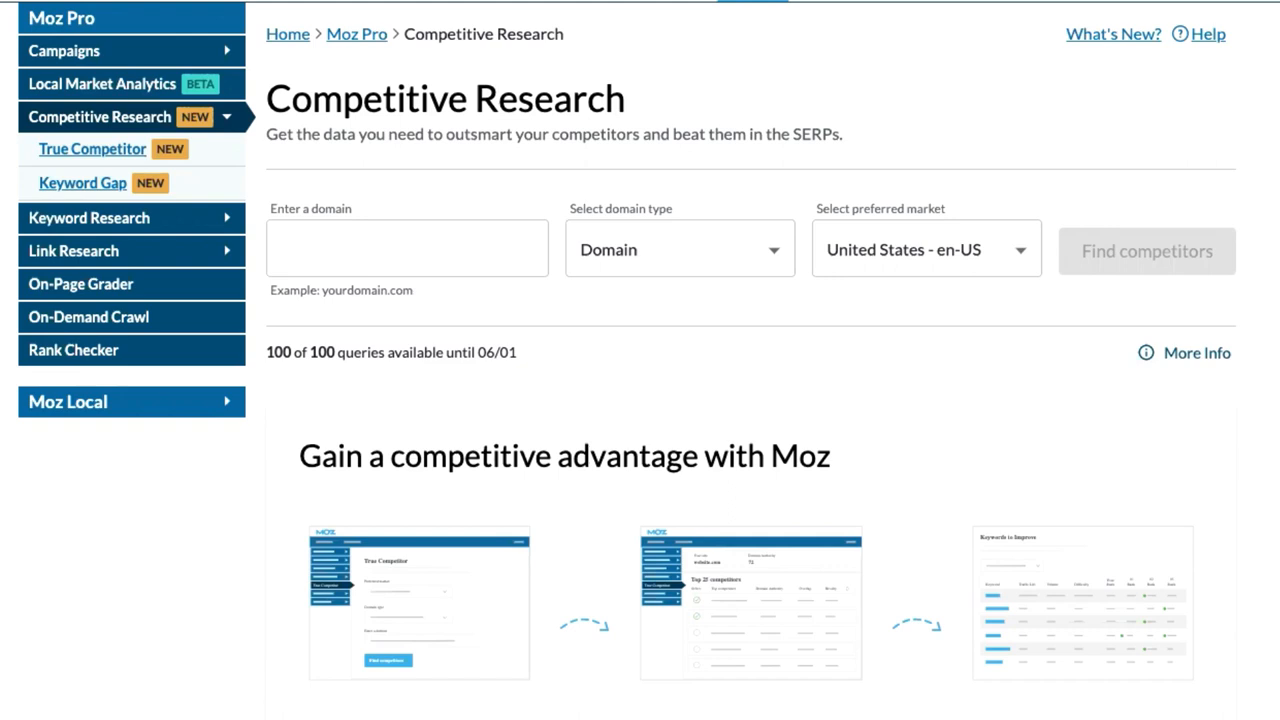
mouse_move(628, 136)
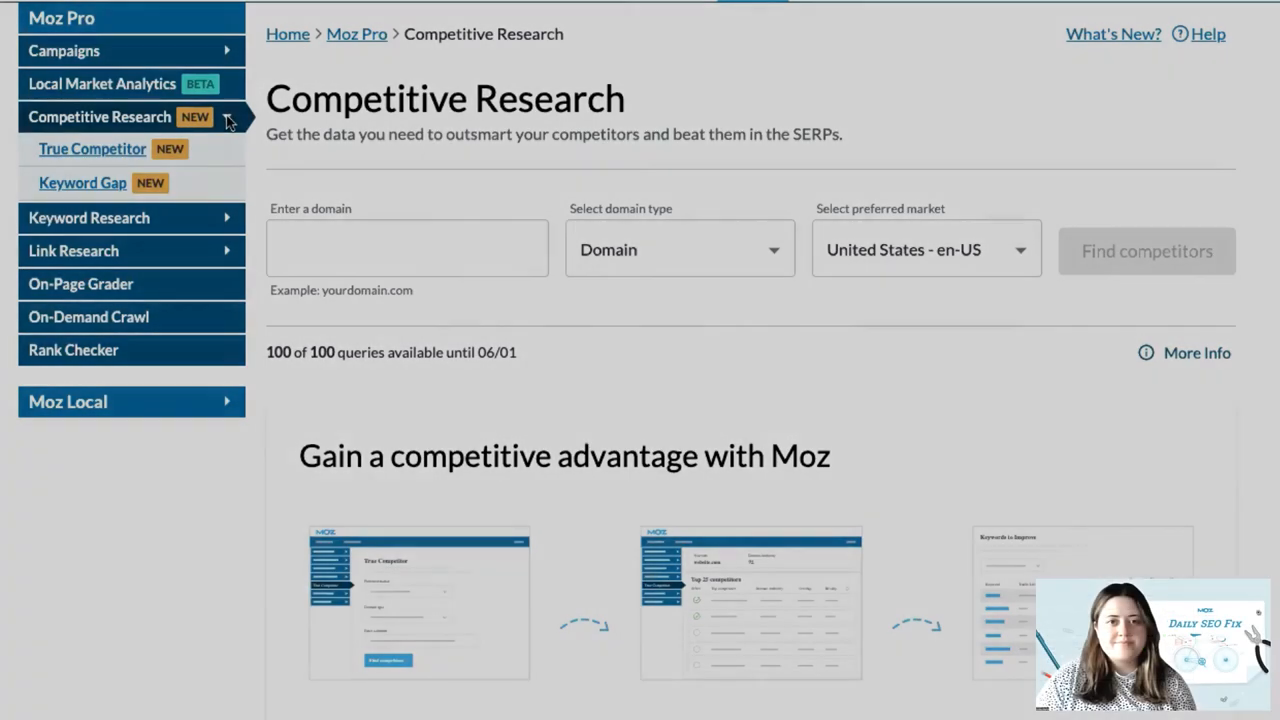
Step: Expand Link Research in the left navigation to reveal Link Intersect and Link Tracking Lists
left_click(72, 252)
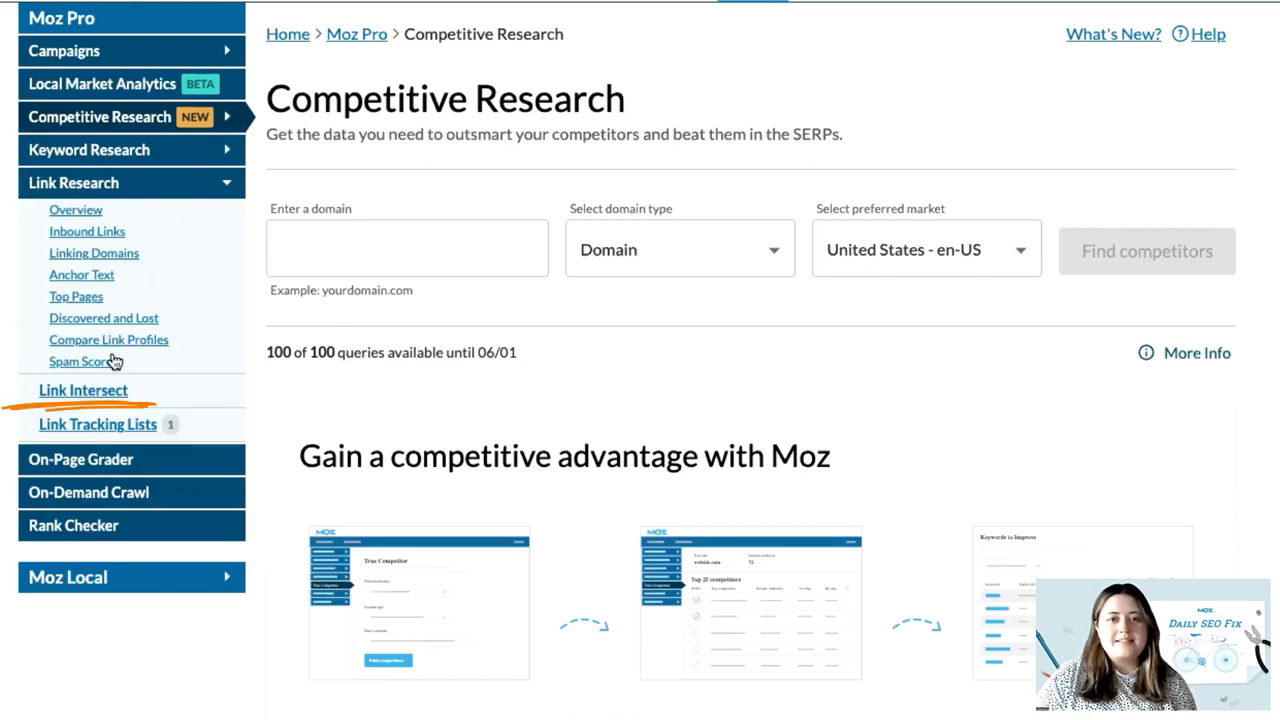
Step: Run Link Intersect for radpowerbikes.com against aventon.com, pedegoelectricbikes.com and electricbikecompany.com
left_click(84, 390)
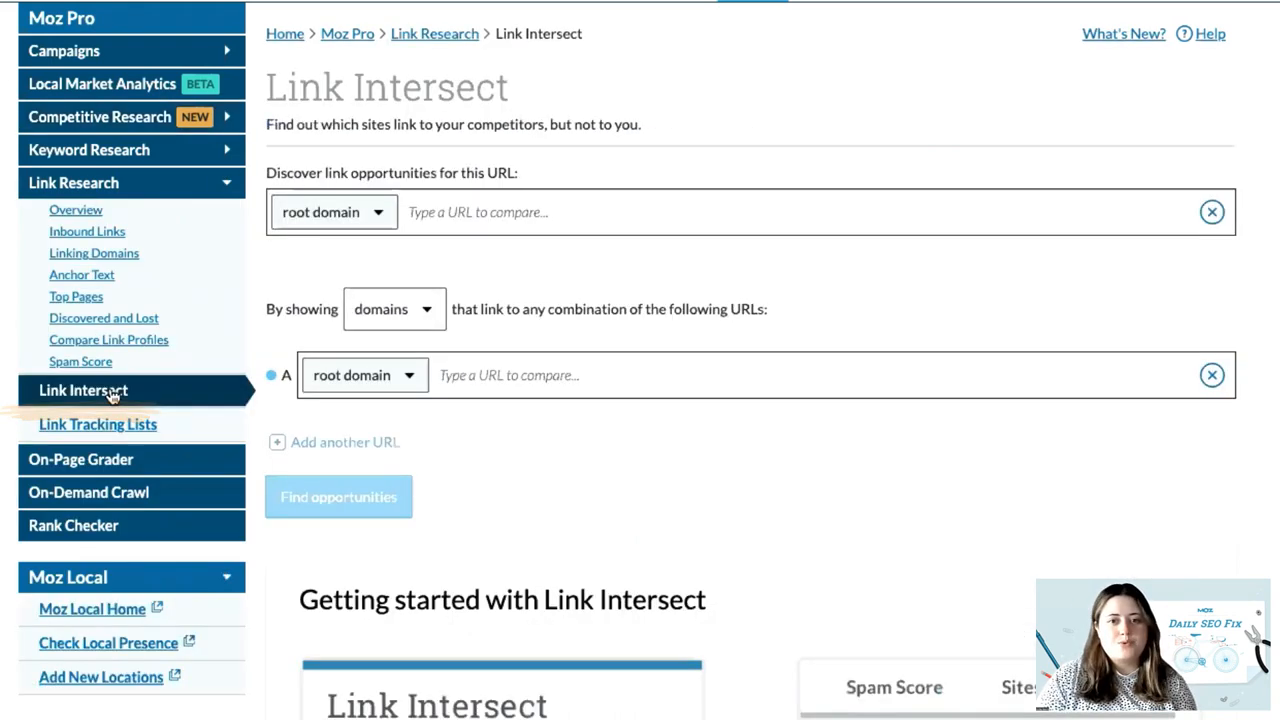
left_click(332, 212)
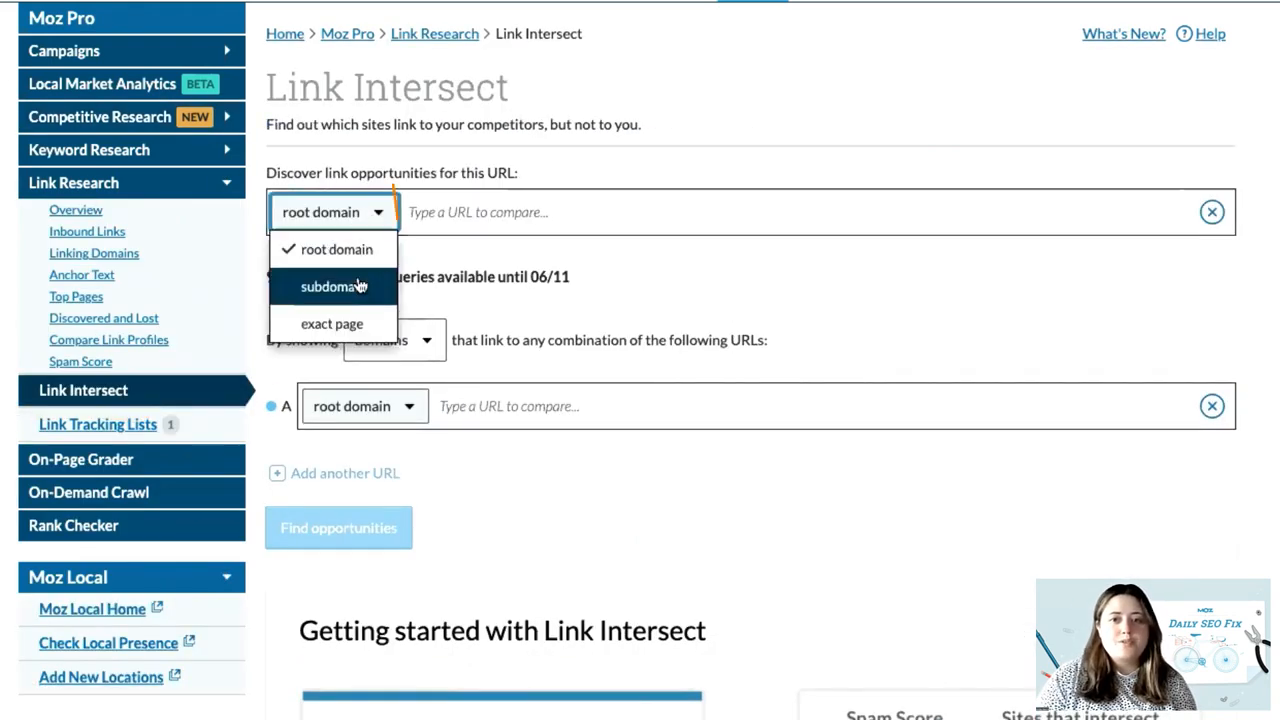
mouse_move(600, 216)
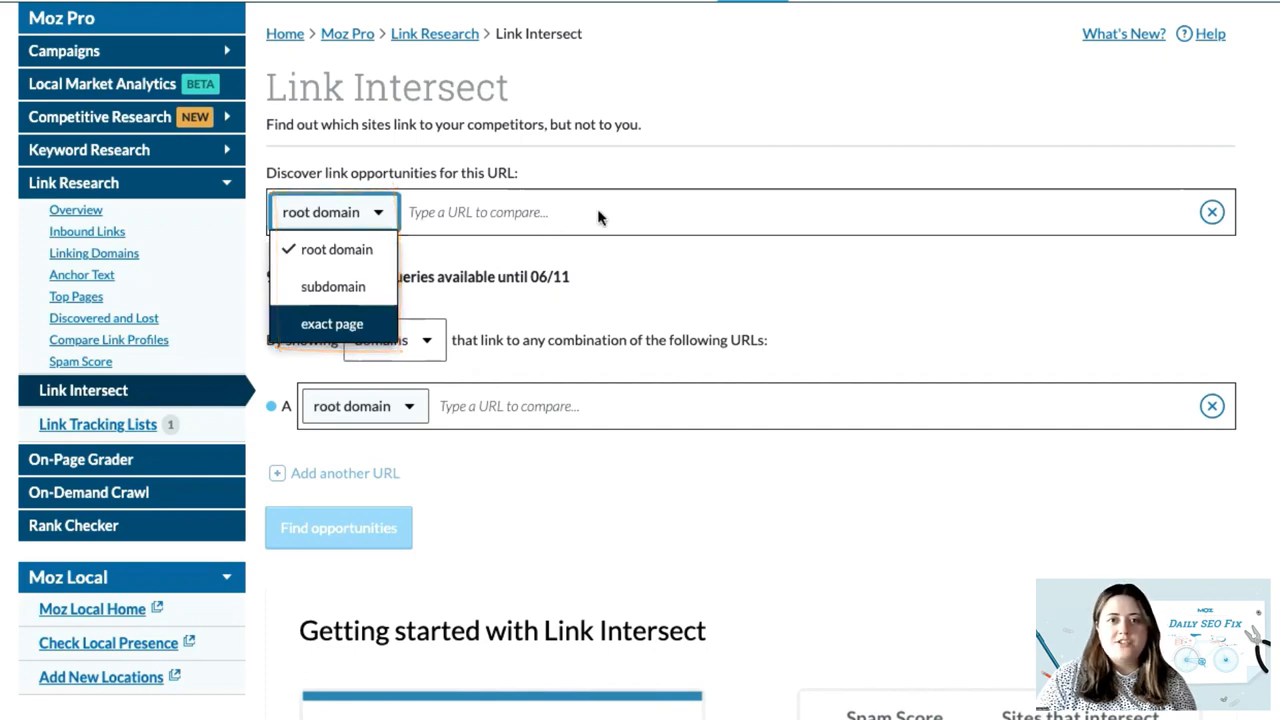
type("radpowerbikes.com")
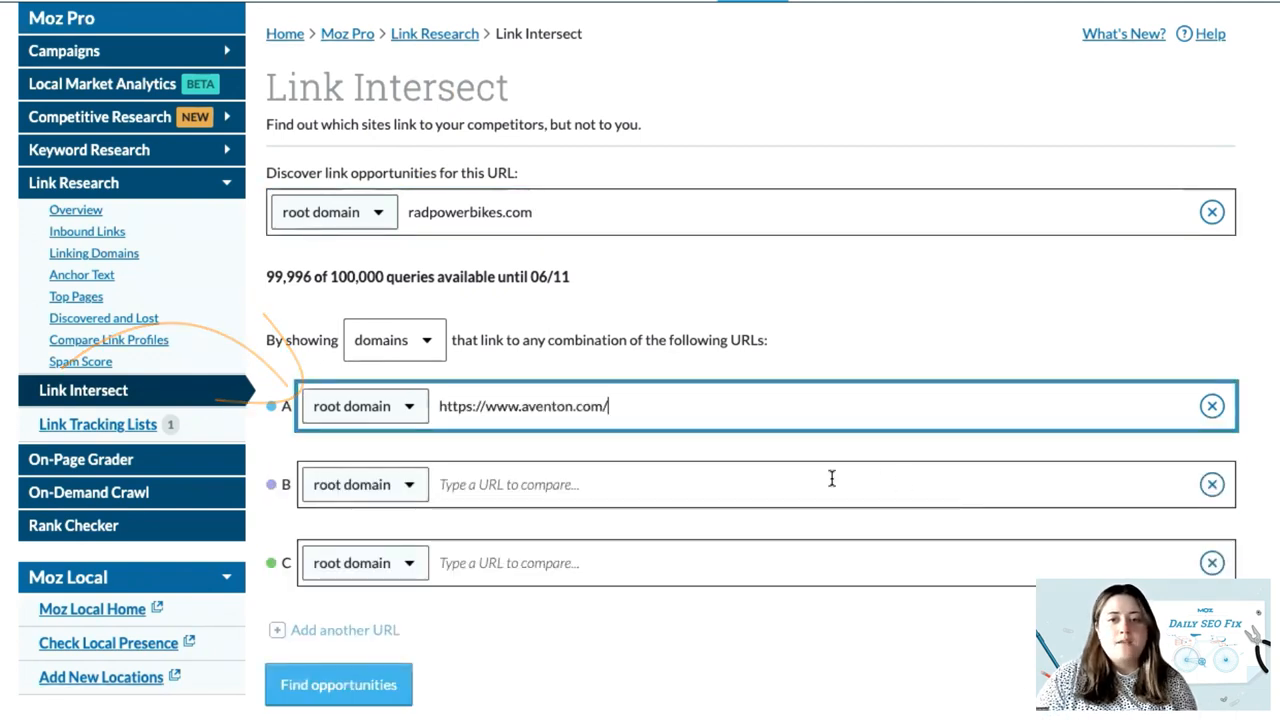
type("http://pedegoelectricbikes.com")
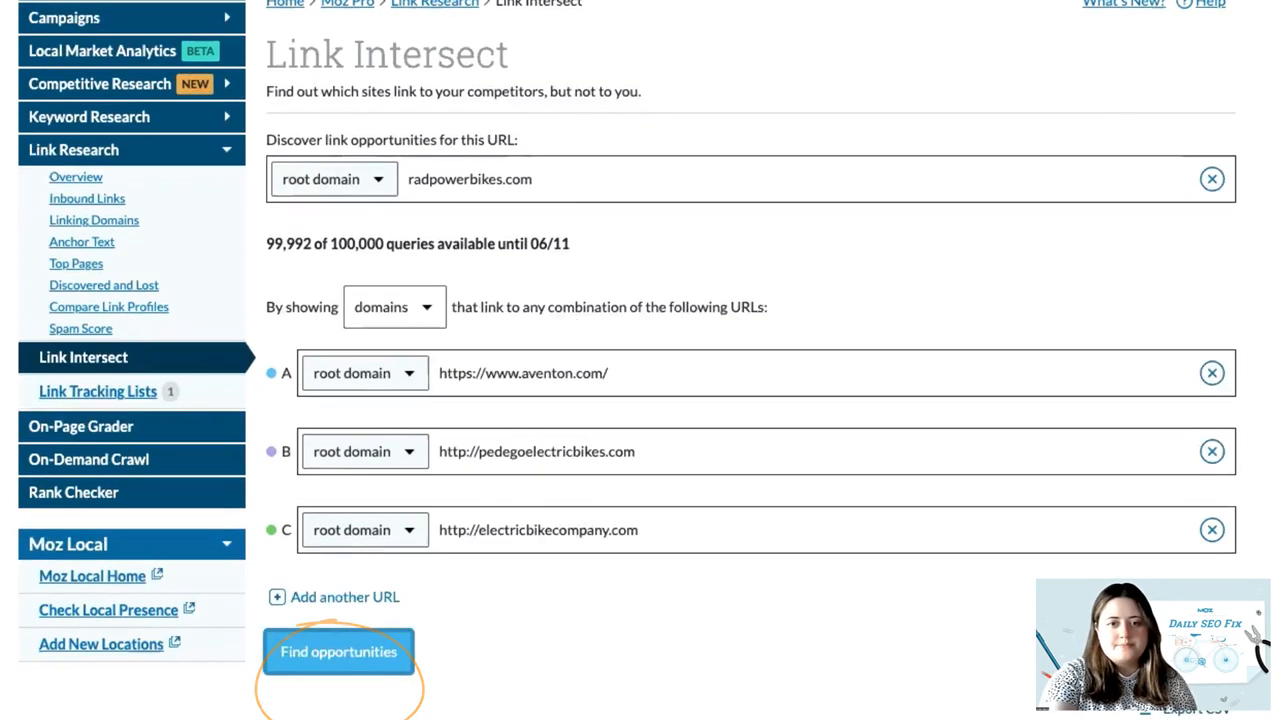
left_click(338, 652)
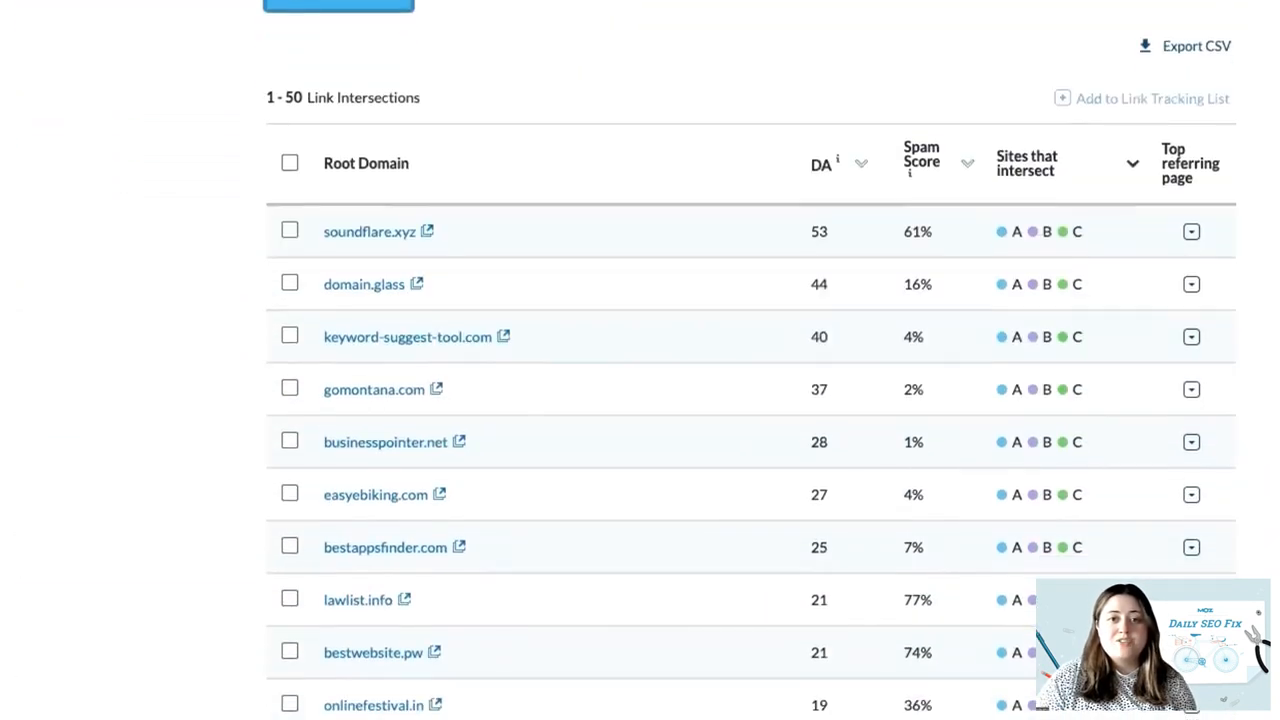
scroll("down", 3)
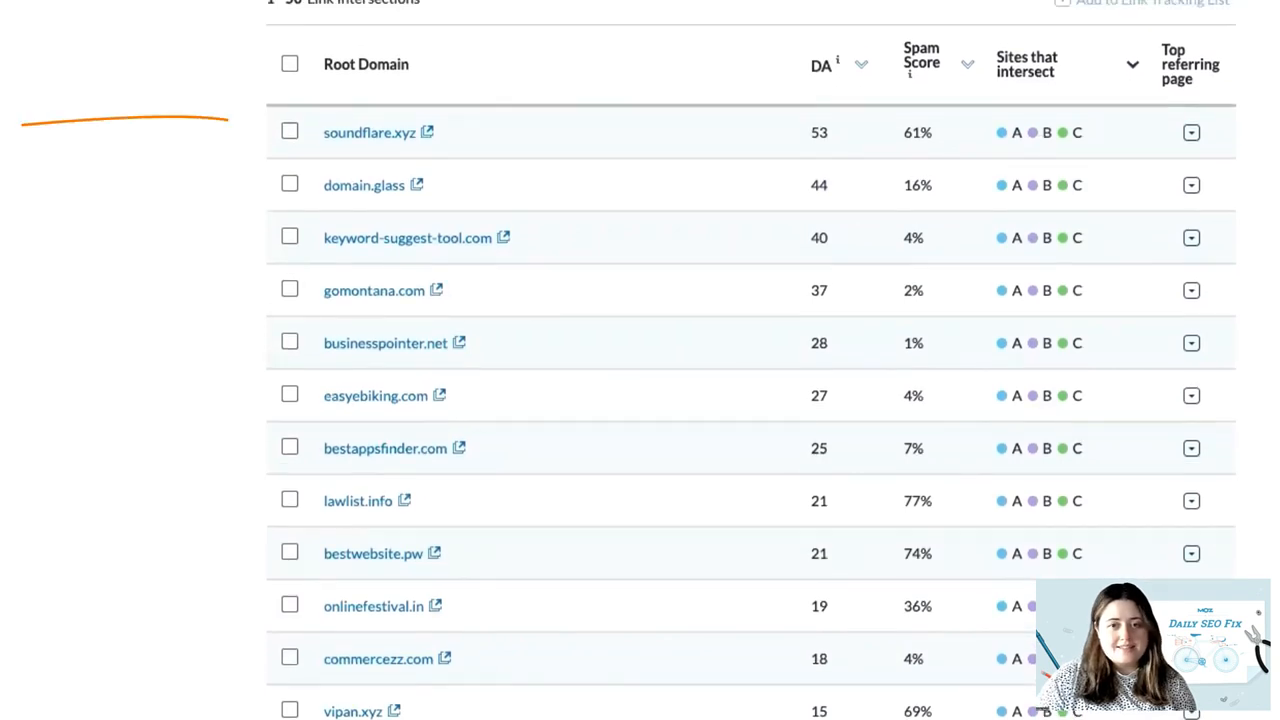
scroll("down", 3)
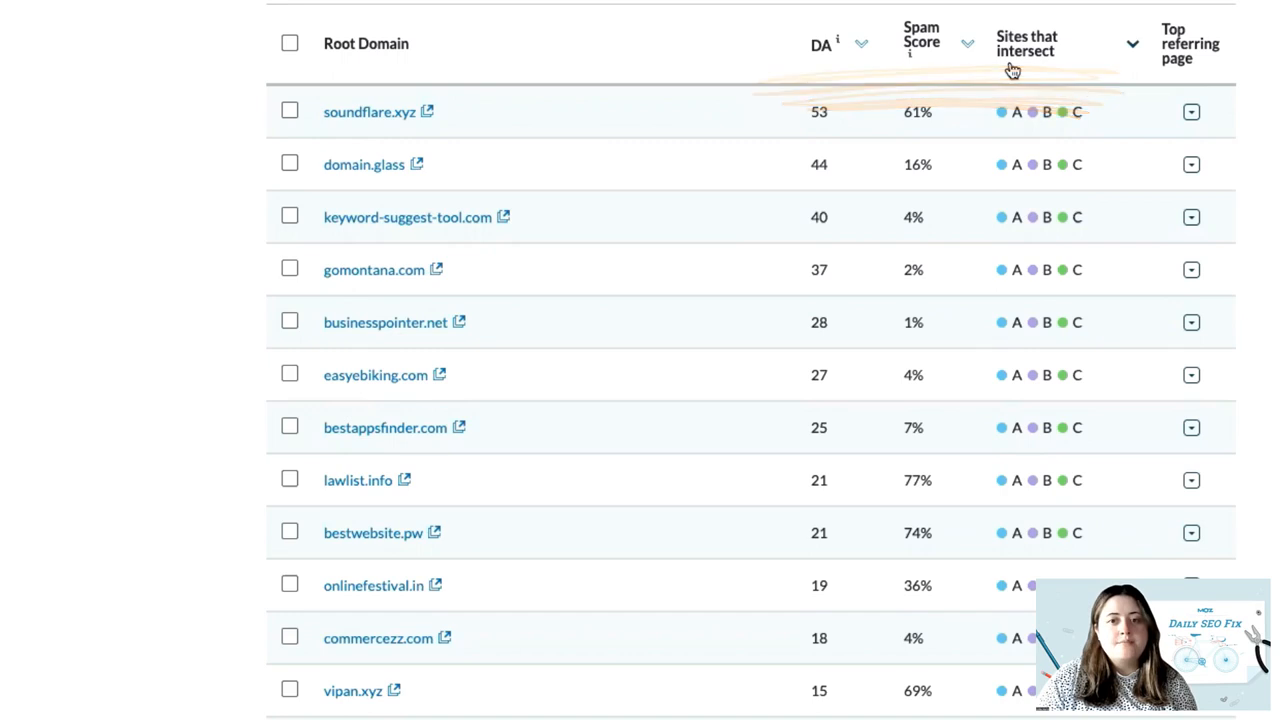
Step: Expand soundflare.xyz to show its top referring pages for competitors A, B and C
left_click(1192, 112)
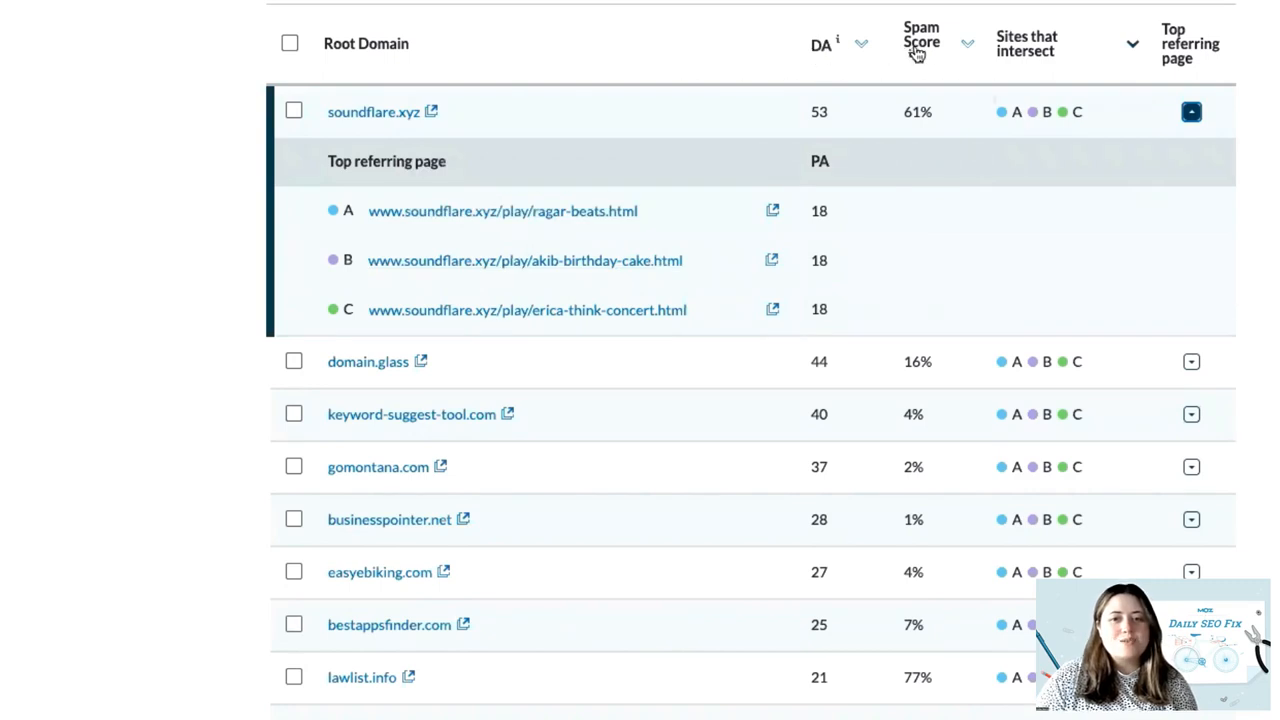
mouse_move(1196, 50)
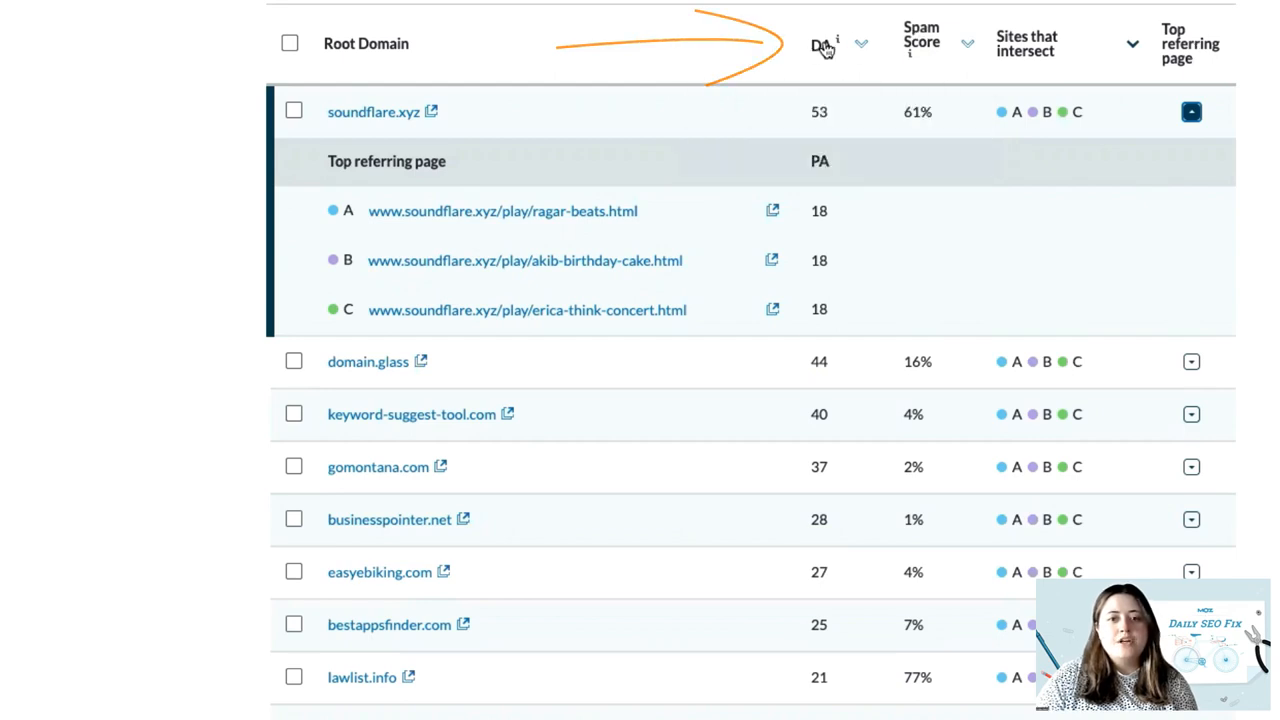
Step: Sort the intersect results by DA from highest to lowest, led by youtube.com at 100
left_click(1192, 112)
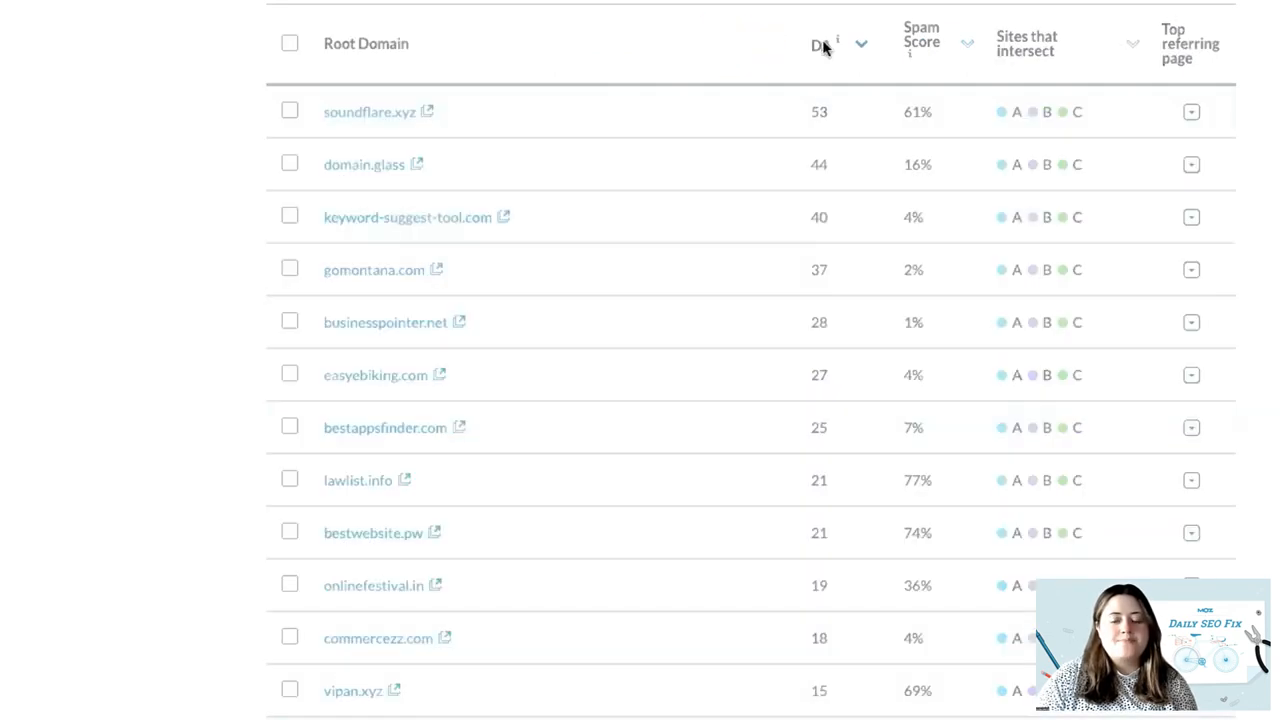
left_click(824, 44)
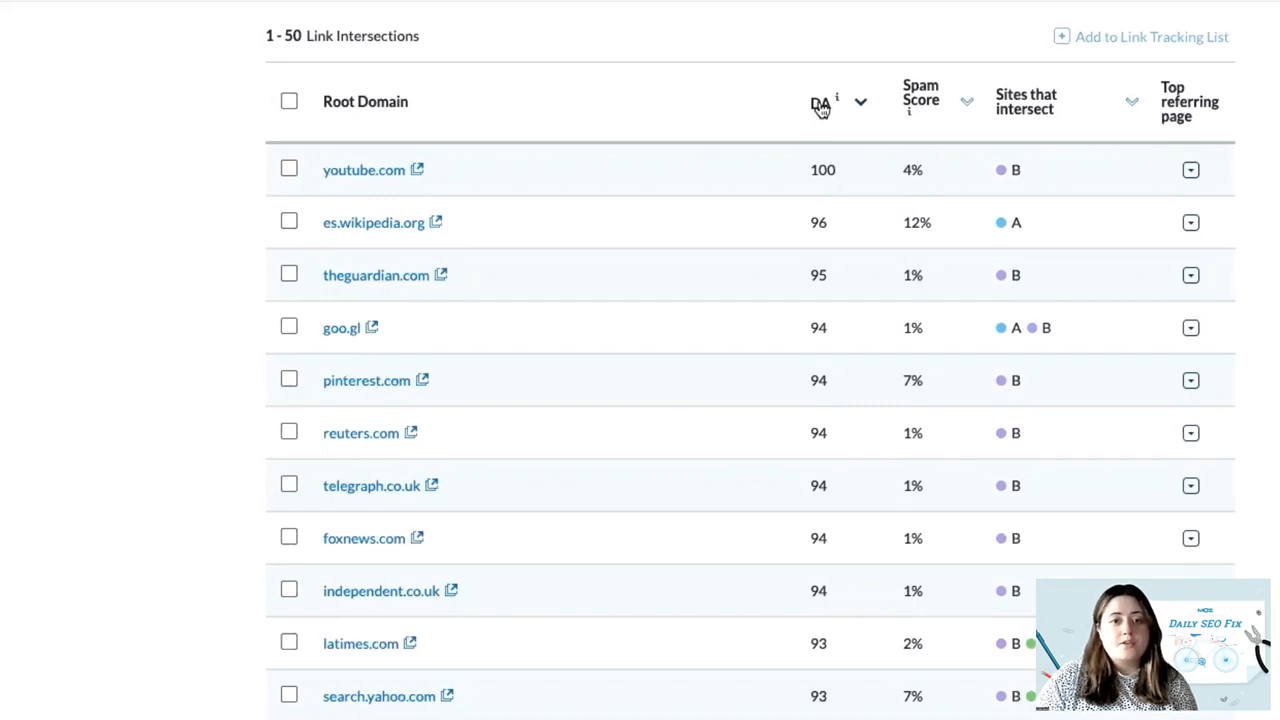
mouse_move(778, 108)
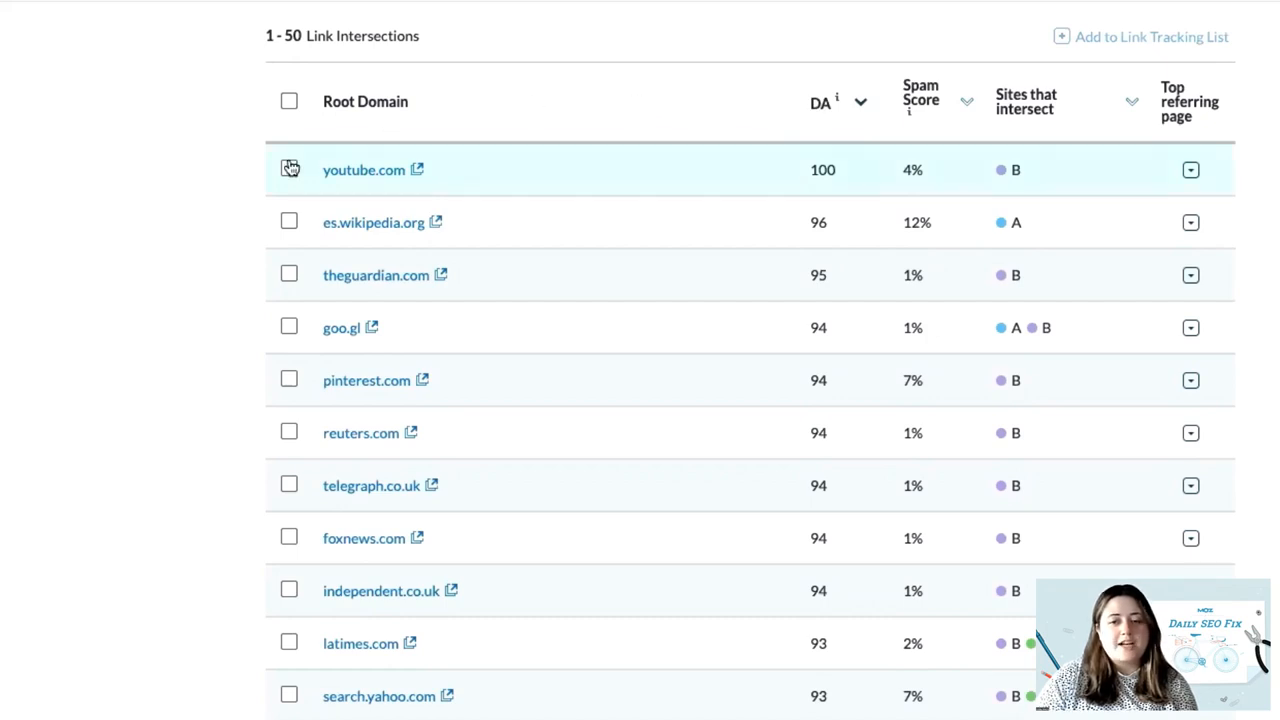
Step: Check youtube.com, es.wikipedia.org and theguardian.com for the link tracking list
left_click(288, 168)
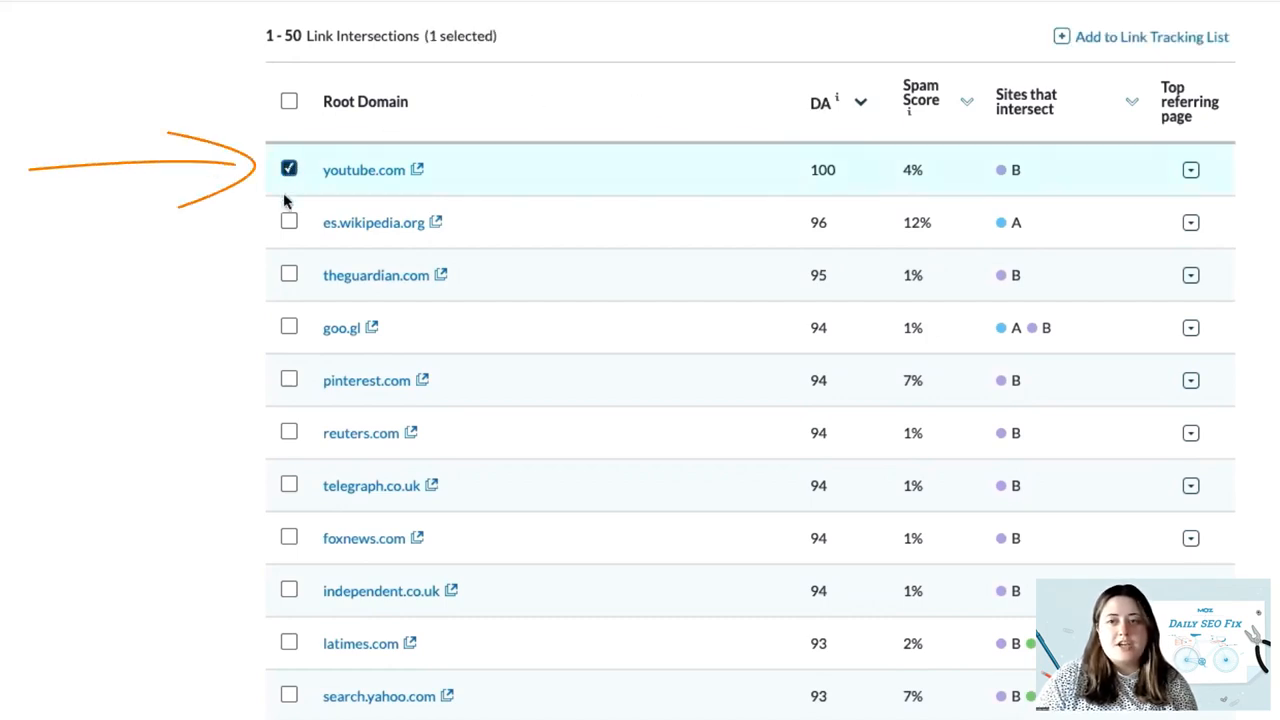
left_click(288, 276)
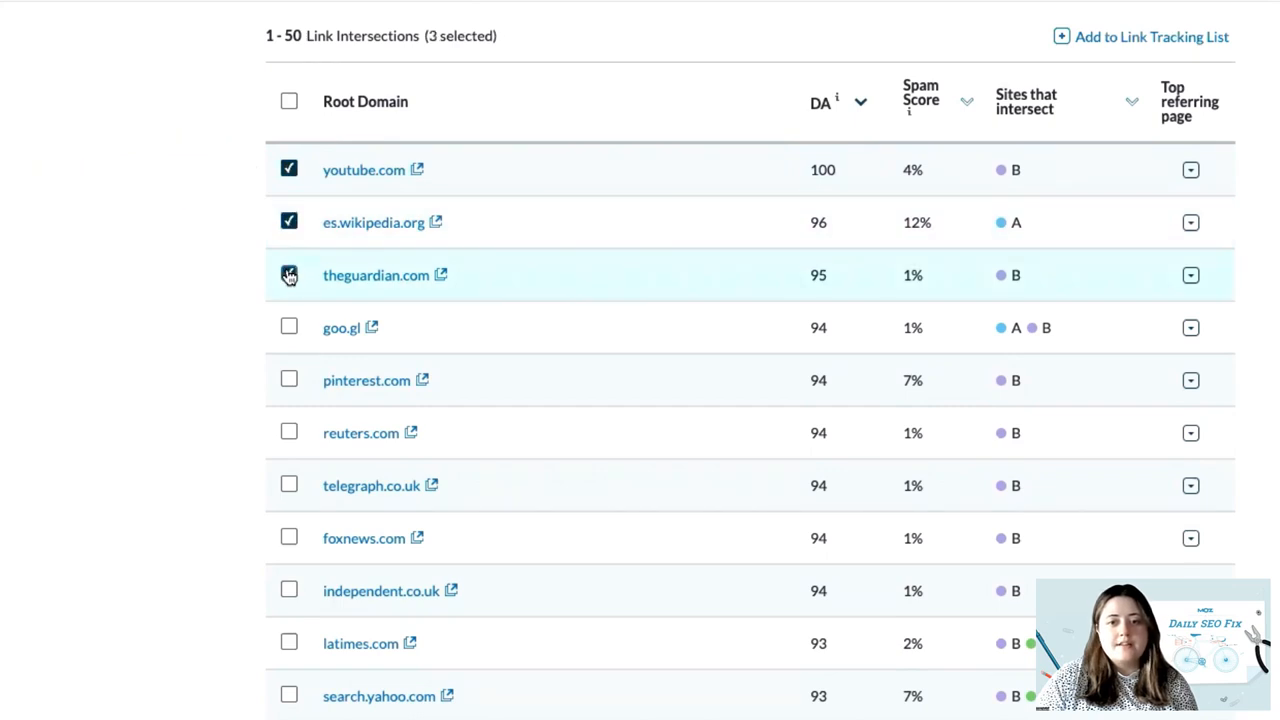
left_click(288, 276)
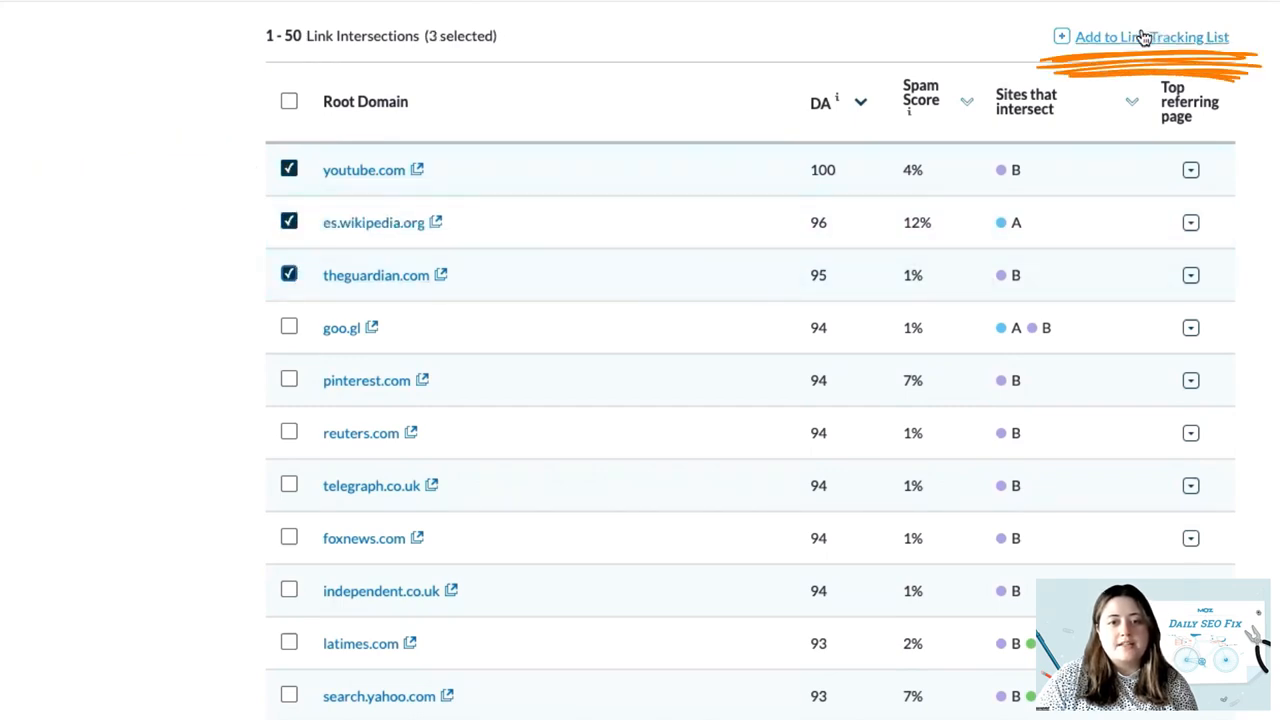